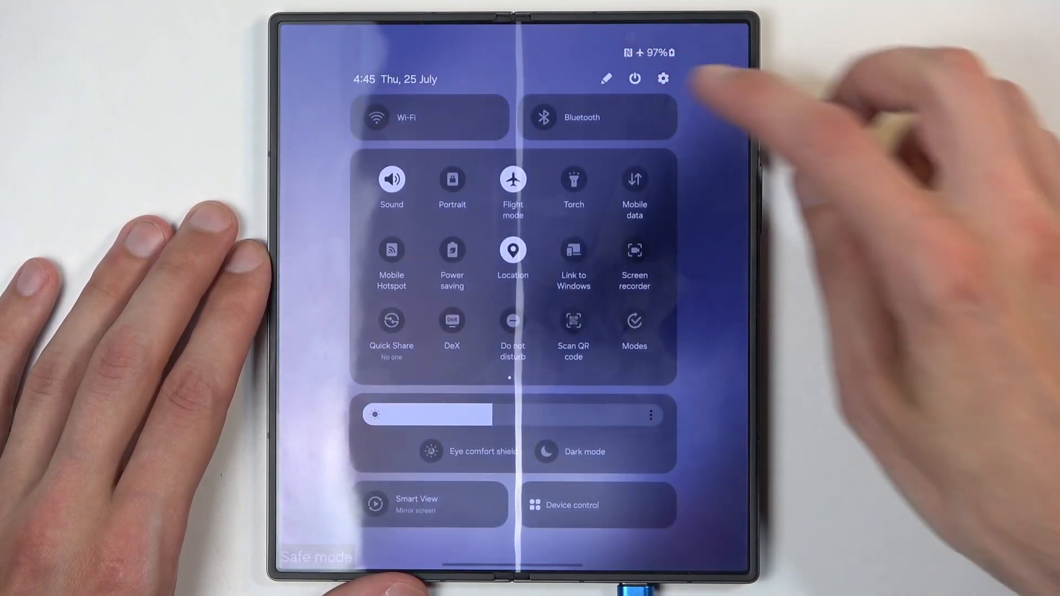
Select the power icon at the top right of Quick Settings to reach restart options.
{"action": "left_click", "coordinate": [634, 78]}
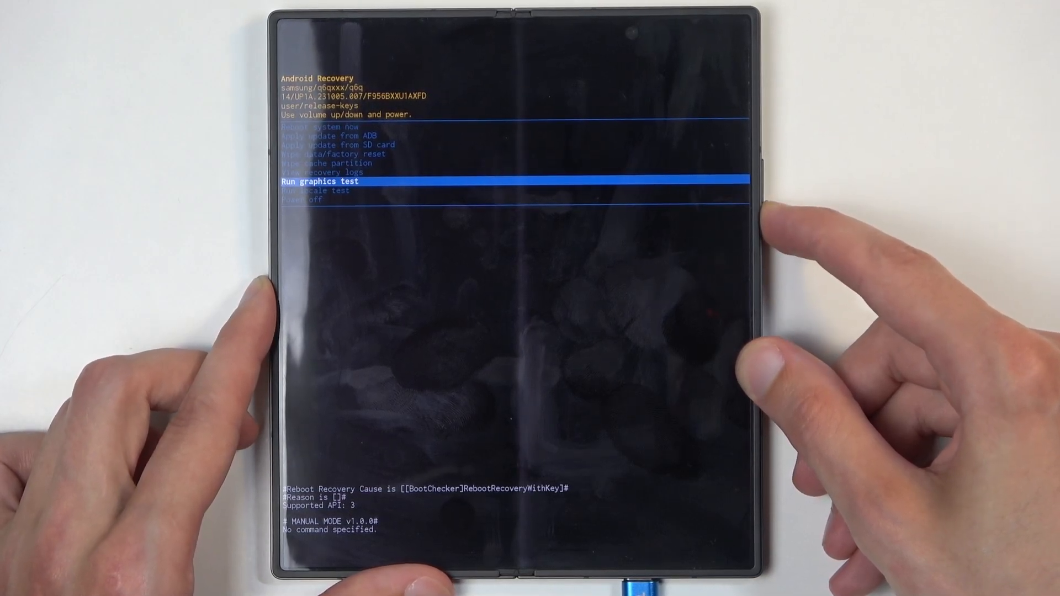
Move the recovery menu highlight down with Volume Down until Power off is selected.
{"action": "key", "text": "VolumeDown"}
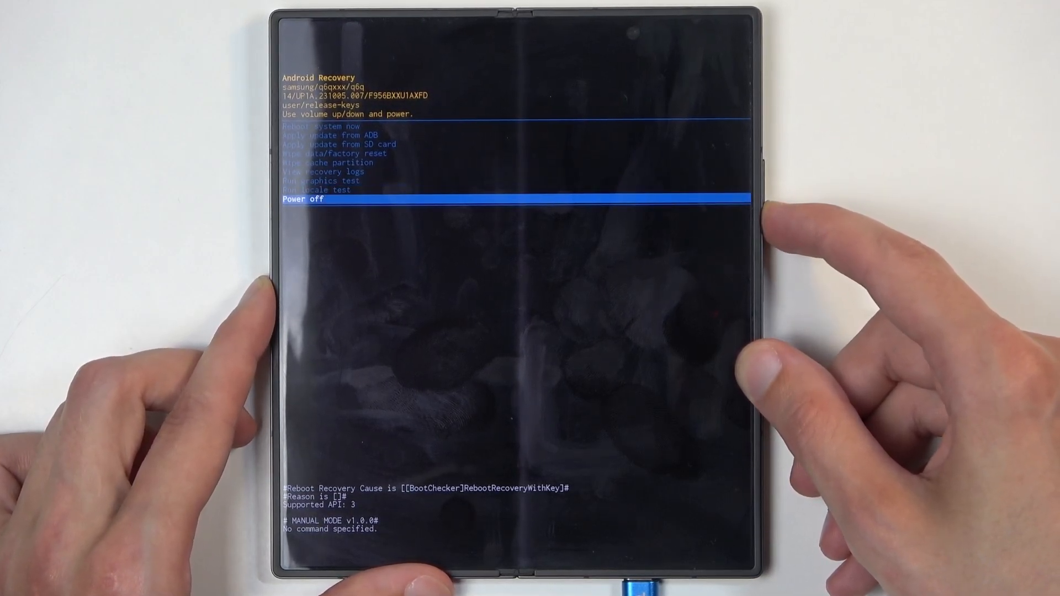